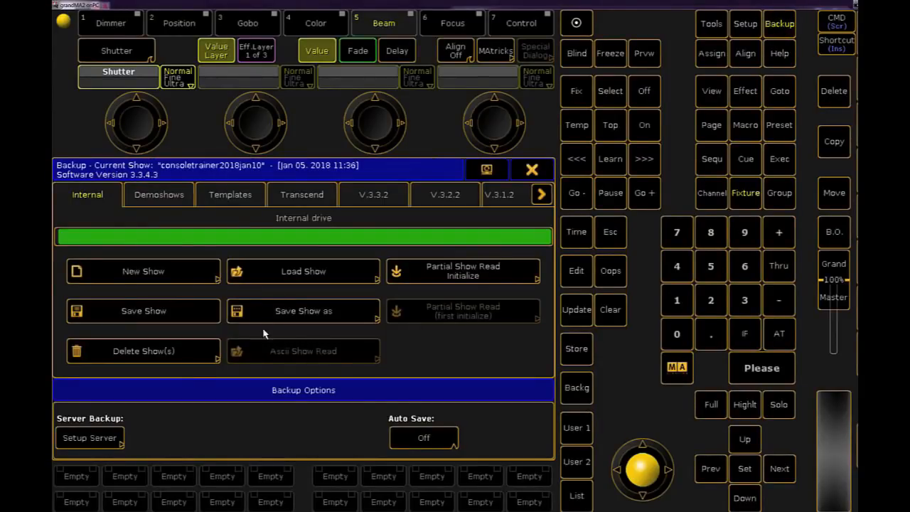
Step: Store a SONGS view and bring up the on-screen command keypad over the macro pool
{"action": "left_click", "coordinate": [303, 311]}
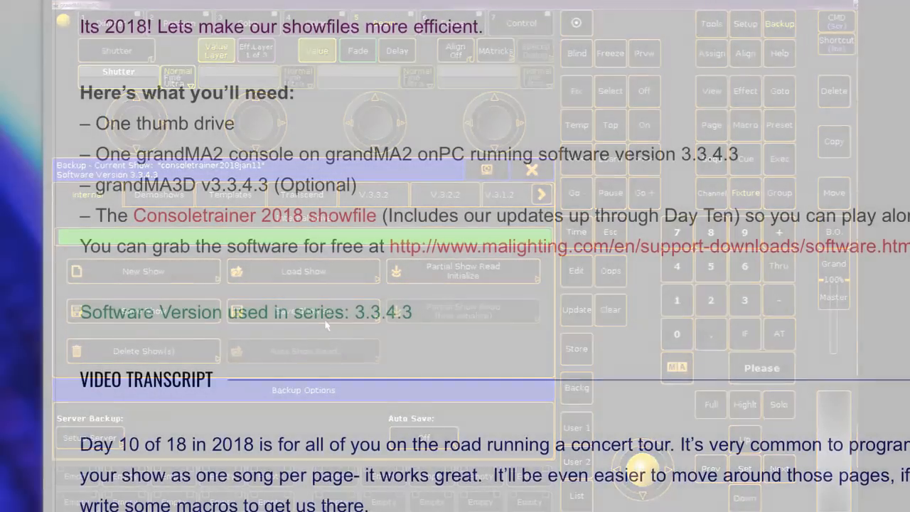
{"action": "left_click", "coordinate": [532, 169]}
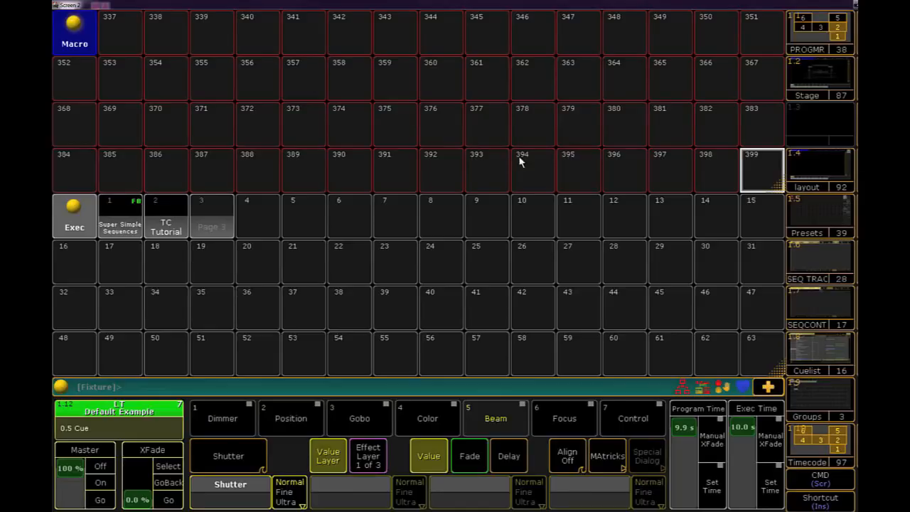
{"action": "mouse_move", "coordinate": [527, 164]}
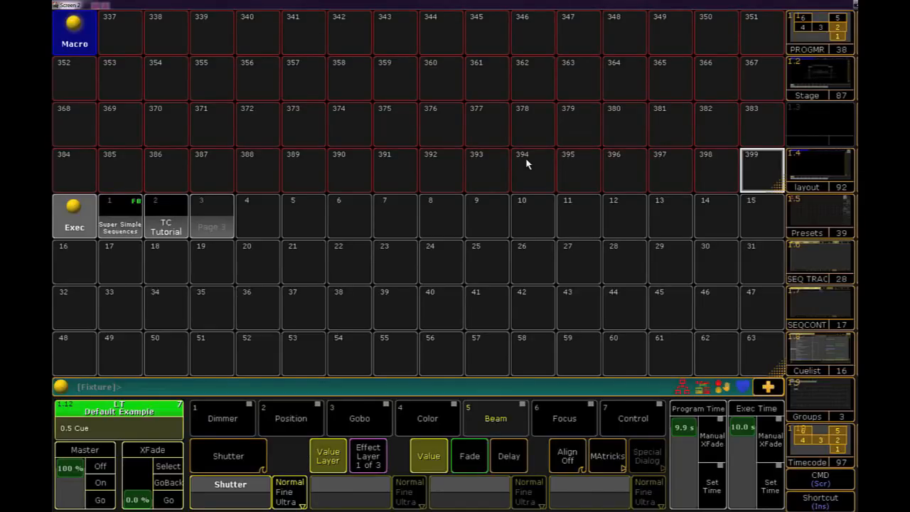
{"action": "mouse_move", "coordinate": [527, 164]}
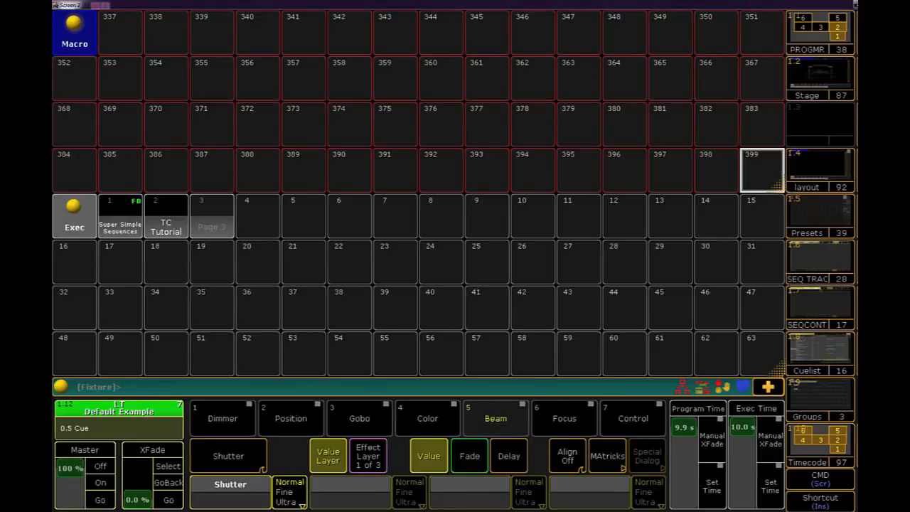
{"action": "left_click", "coordinate": [538, 489]}
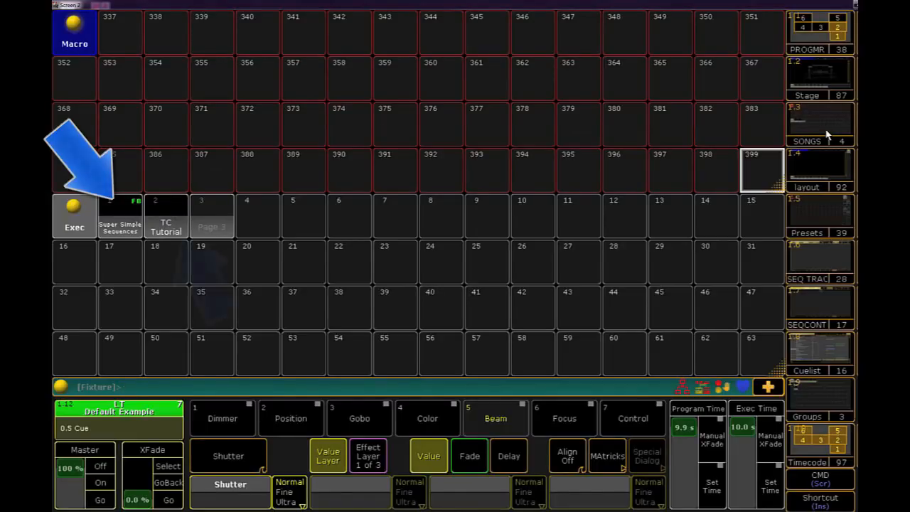
{"action": "mouse_move", "coordinate": [206, 285]}
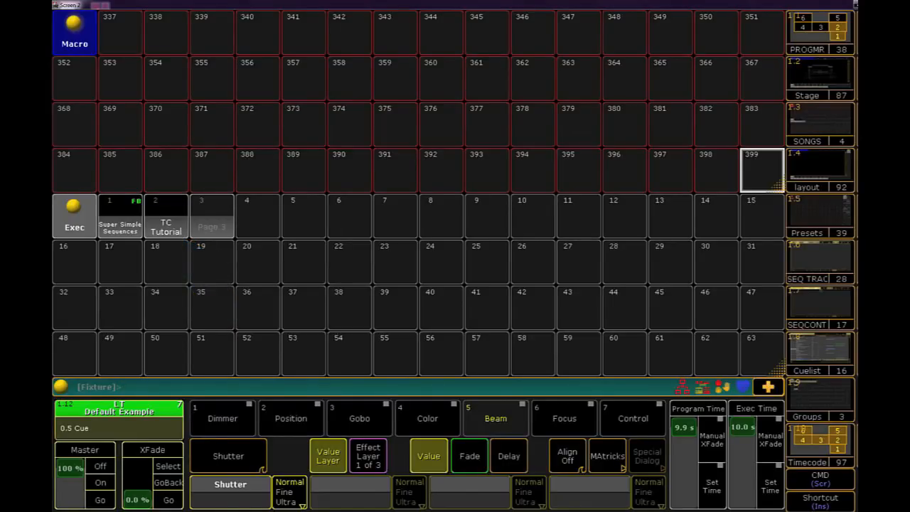
{"action": "left_click", "coordinate": [120, 387]}
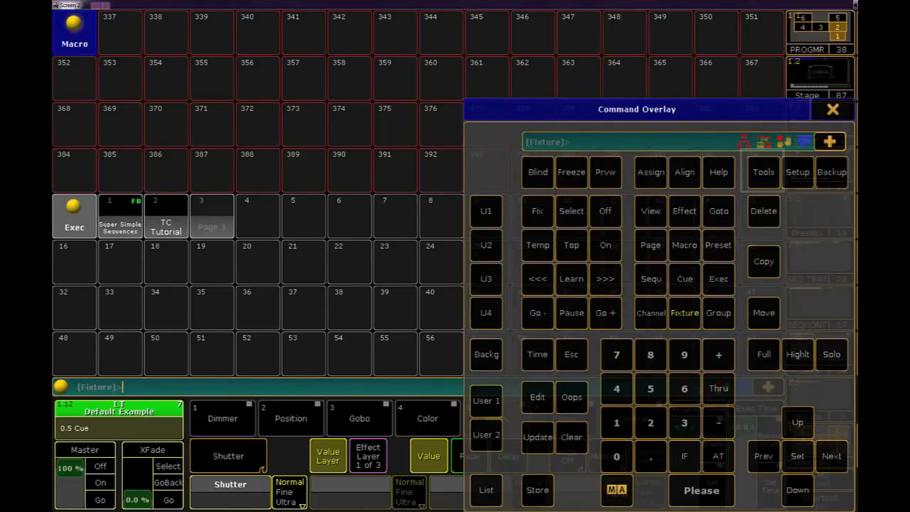
{"action": "mouse_move", "coordinate": [803, 316]}
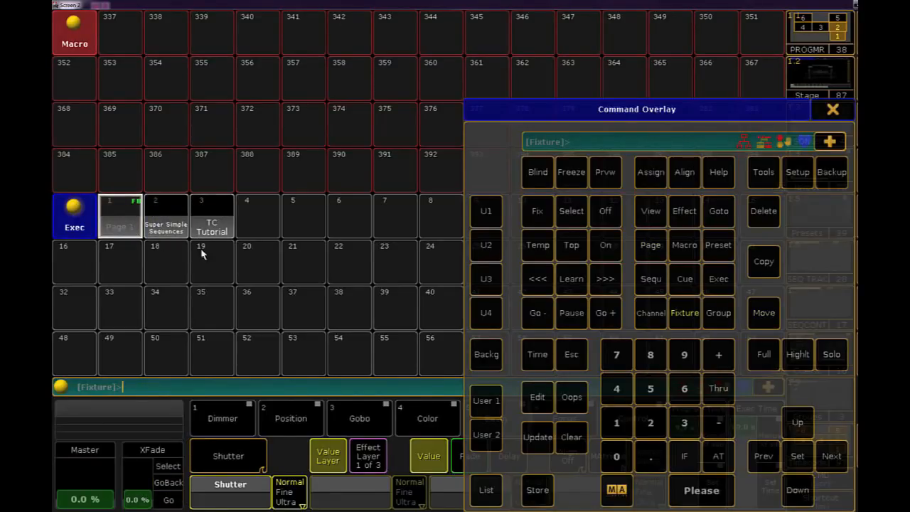
Step: Label executor page 1 as 'Fixed' and close the keypad
{"action": "left_click", "coordinate": [650, 171]}
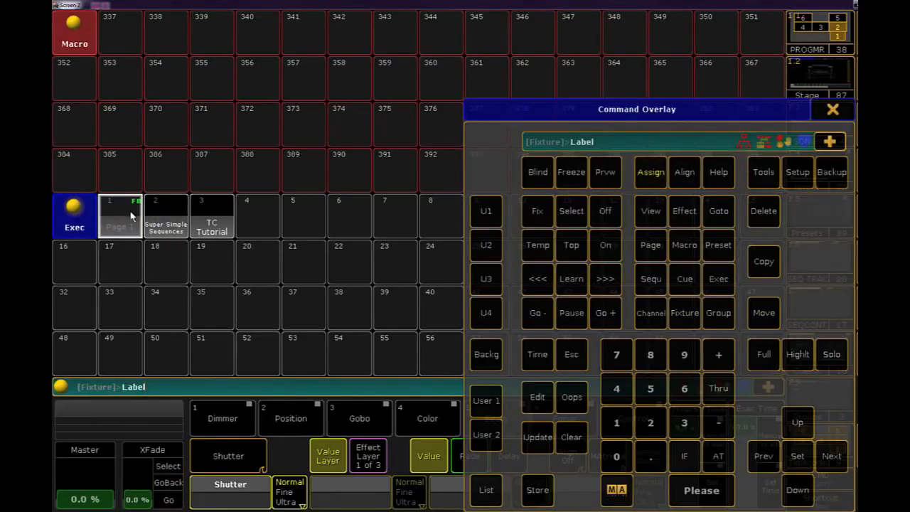
{"action": "left_click", "coordinate": [651, 245]}
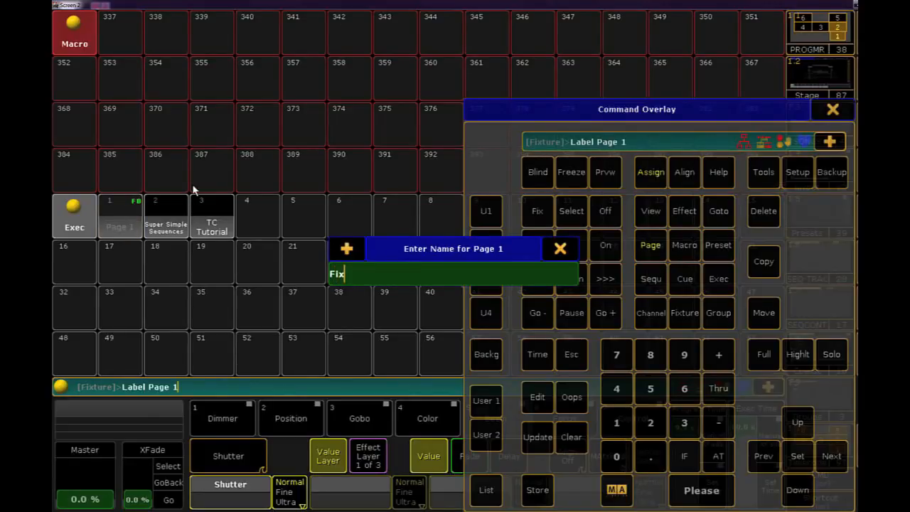
{"action": "left_click", "coordinate": [560, 247]}
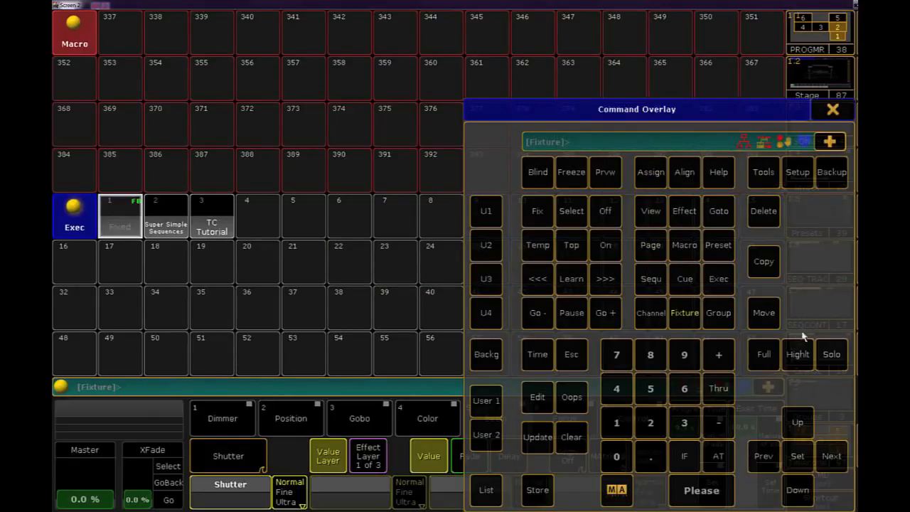
{"action": "left_click", "coordinate": [834, 108]}
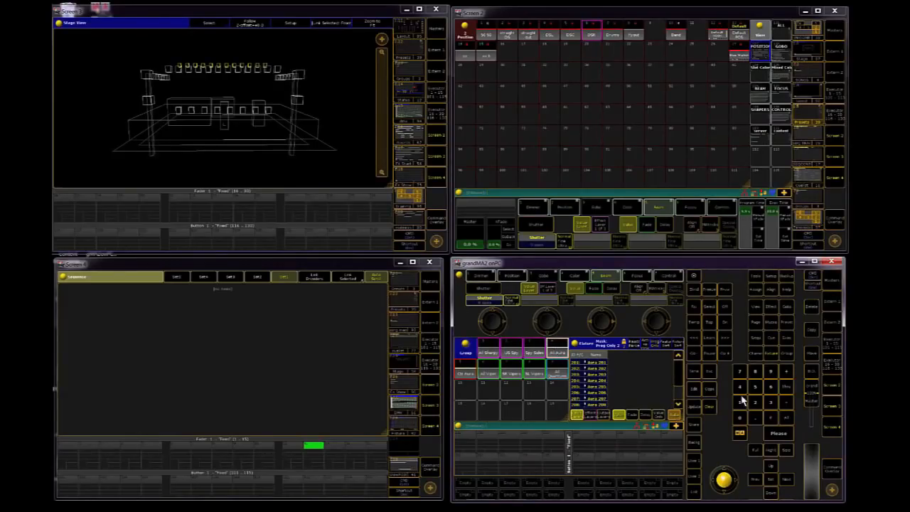
Step: Return from the multi-window view to the macro pool screen with the command keypad
{"action": "left_click", "coordinate": [532, 35]}
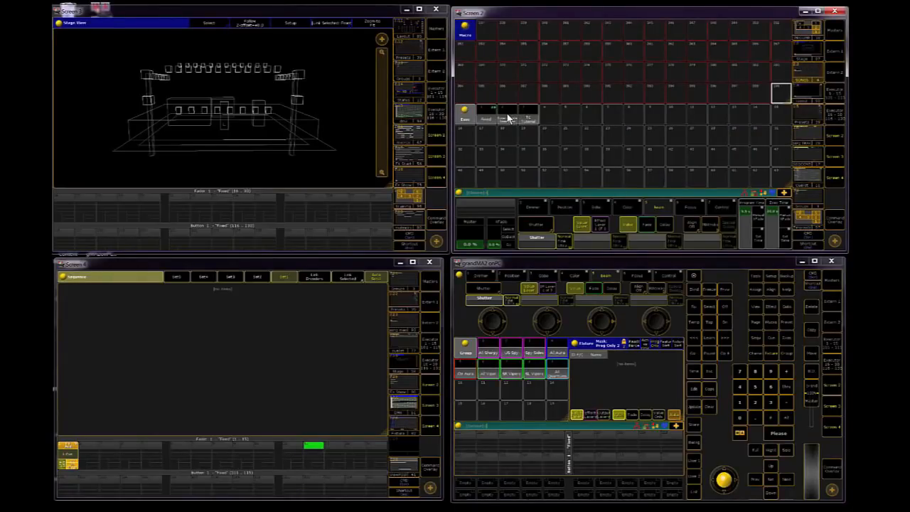
{"action": "left_click", "coordinate": [528, 116]}
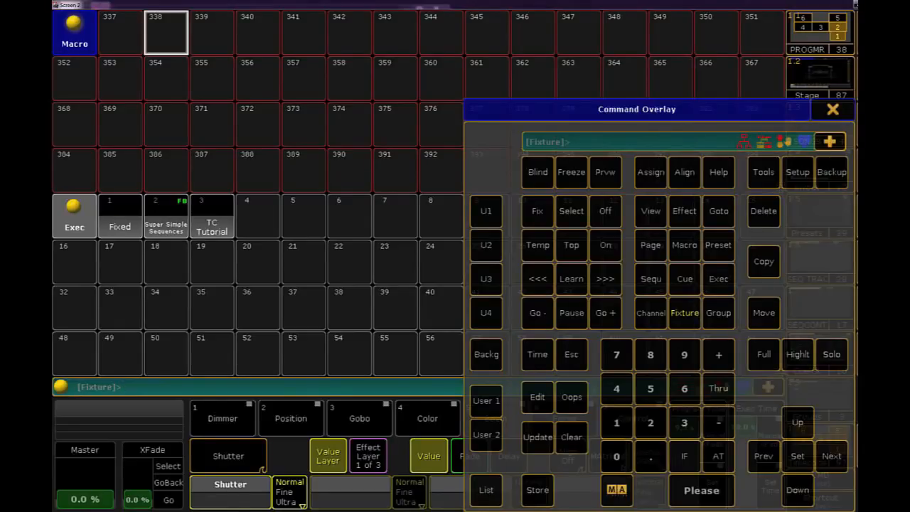
Step: Start editing macro 338, opening its empty editor, and close the keypad
{"action": "left_click", "coordinate": [100, 387]}
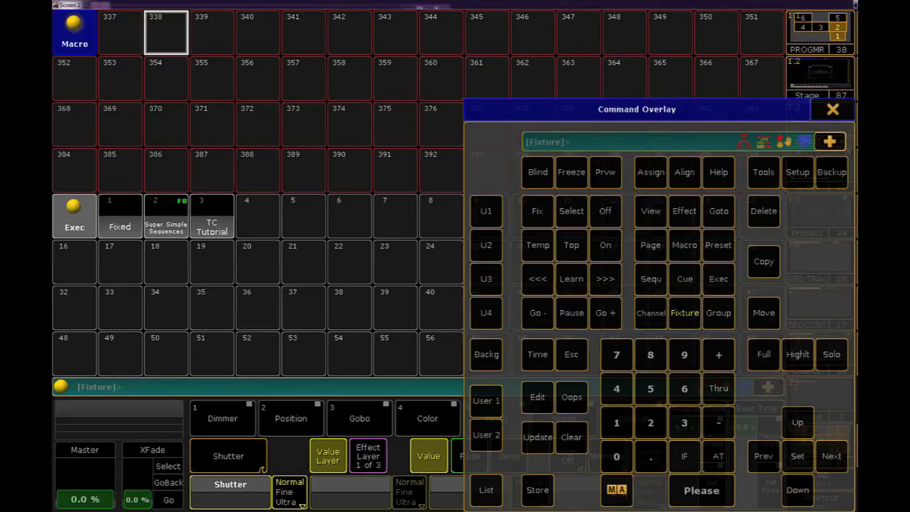
{"action": "left_click", "coordinate": [537, 397]}
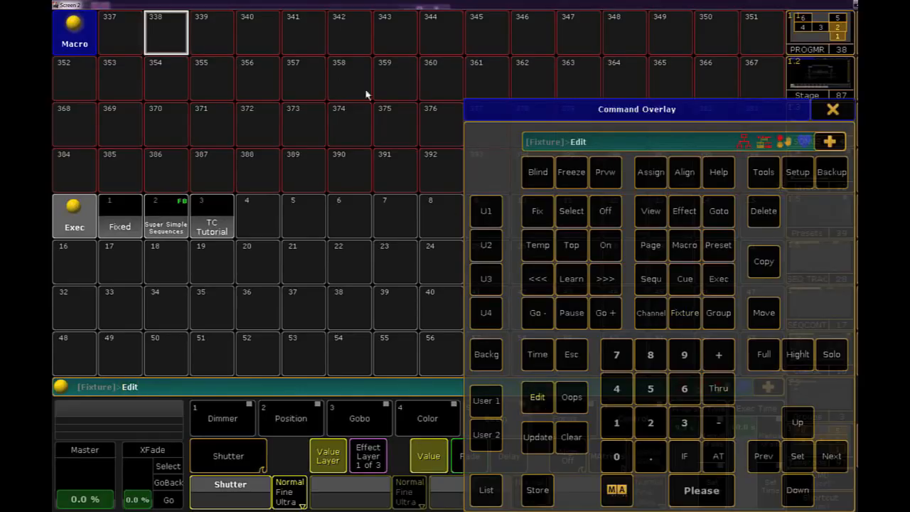
{"action": "double_click", "coordinate": [167, 32]}
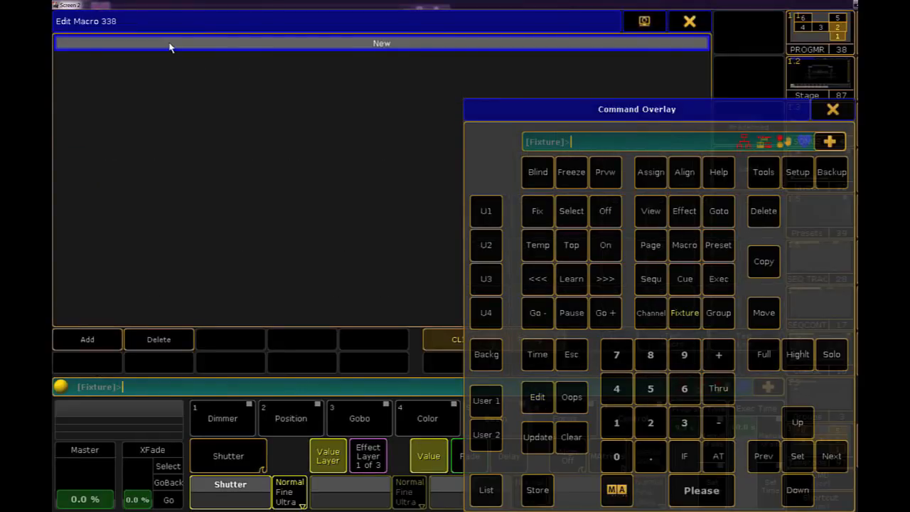
{"action": "left_click", "coordinate": [834, 108]}
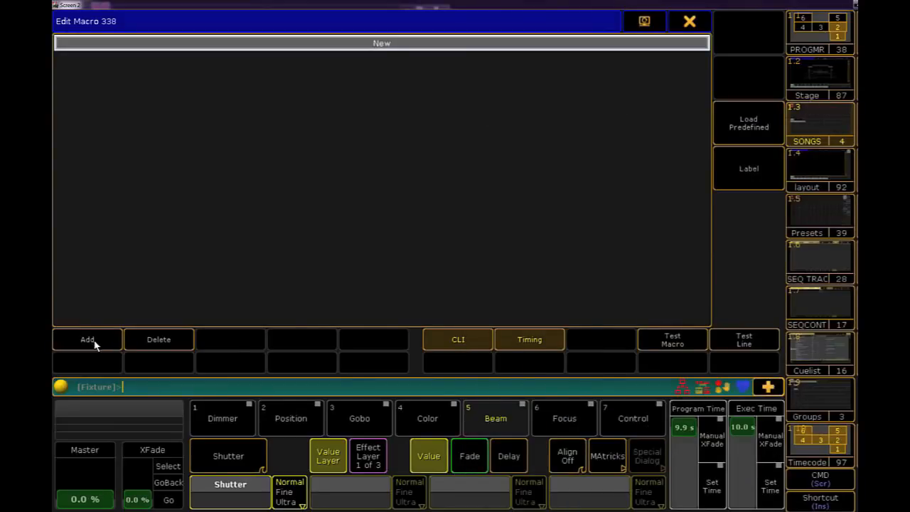
Step: Add the lines 'Page 2' and 'Off Page 2 Thru' to macro 338 and begin a third line
{"action": "left_click", "coordinate": [86, 338]}
{"action": "type", "text": "Off P"}
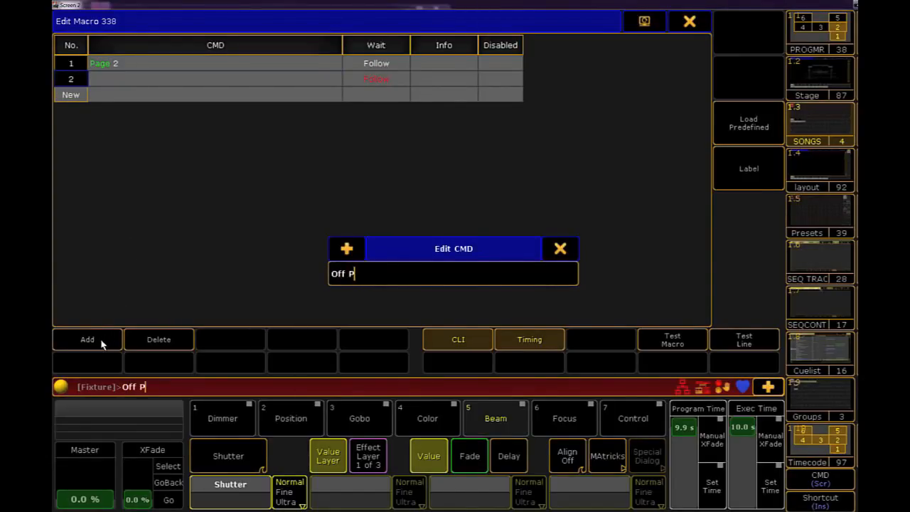
{"action": "type", "text": "age 2 Thru"}
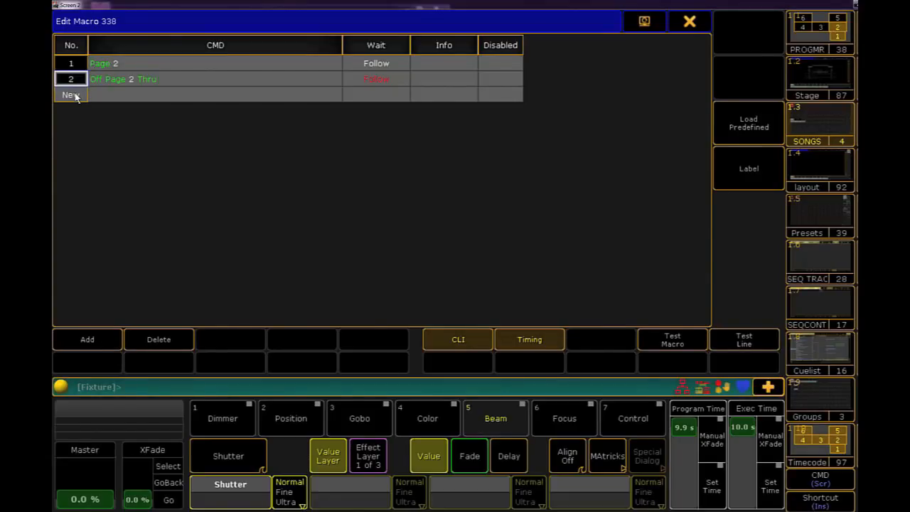
{"action": "left_click", "coordinate": [71, 94]}
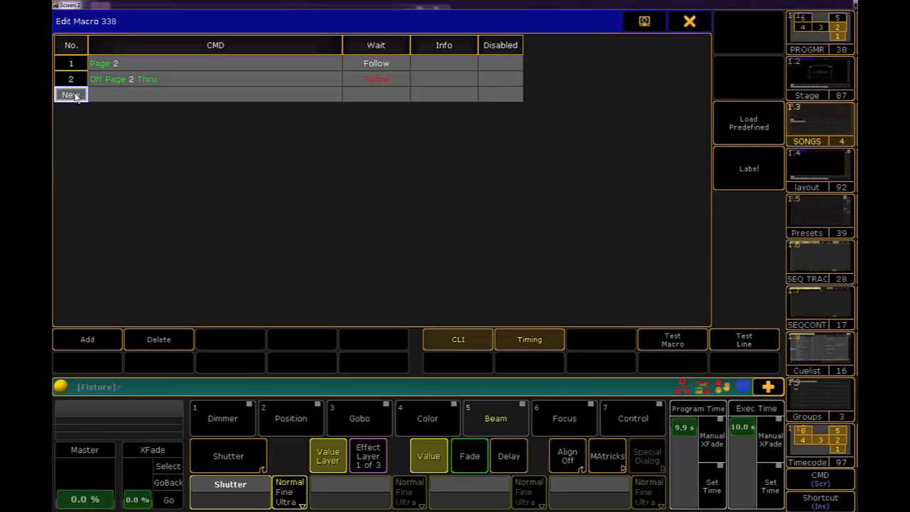
{"action": "mouse_move", "coordinate": [112, 333]}
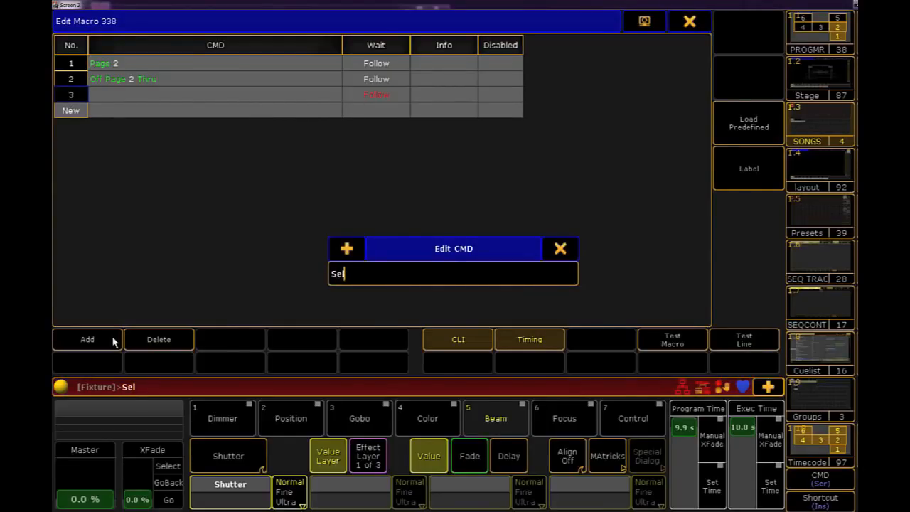
Step: Add 'Select Executor 15' and 'Go Cue 1 Executor 15' as lines 3 and 4, then finish macro 338
{"action": "type", "text": "Select Executor 15"}
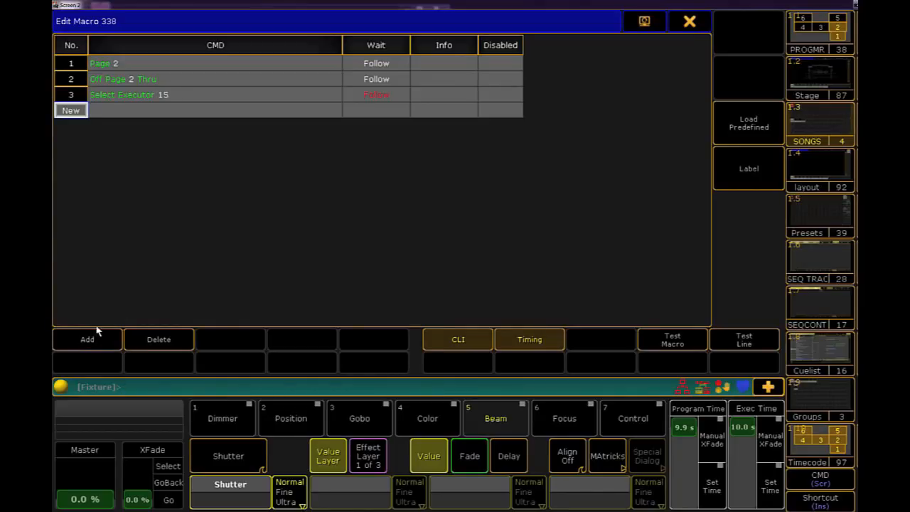
{"action": "mouse_move", "coordinate": [70, 120]}
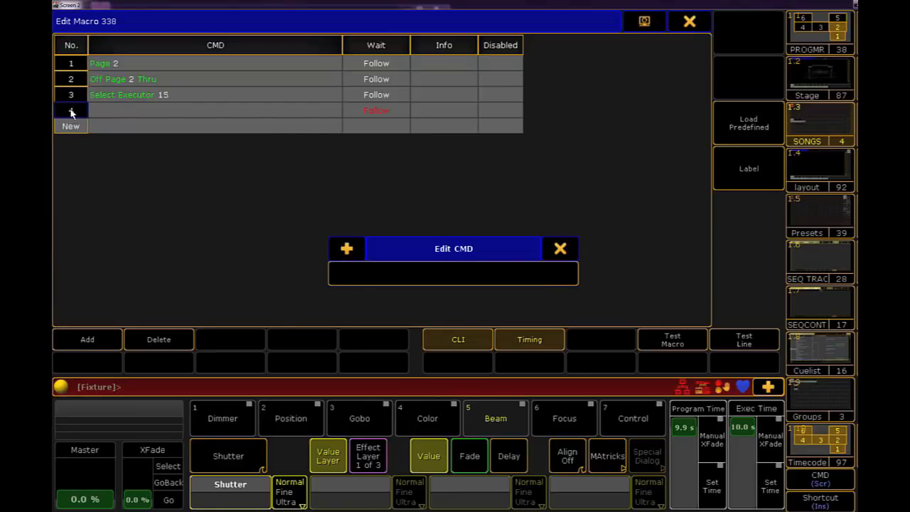
{"action": "type", "text": "Go Cue"}
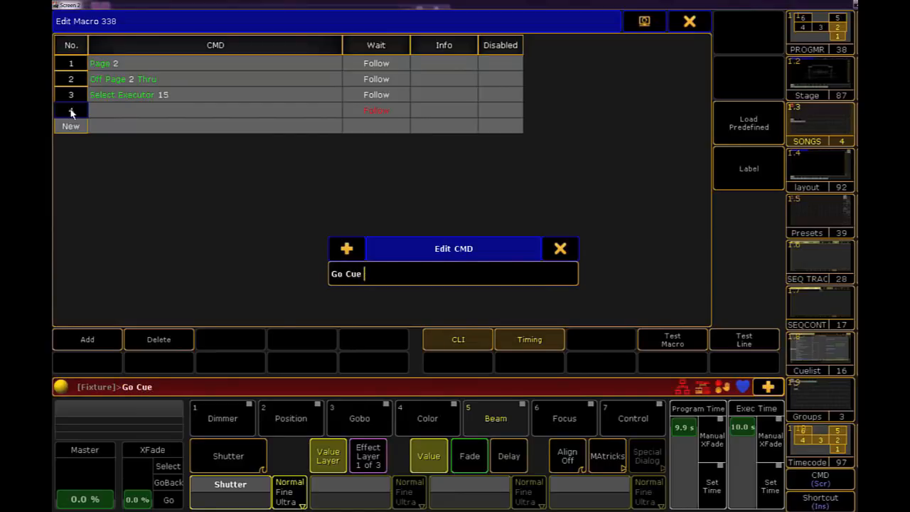
{"action": "type", "text": "1 Executor 15"}
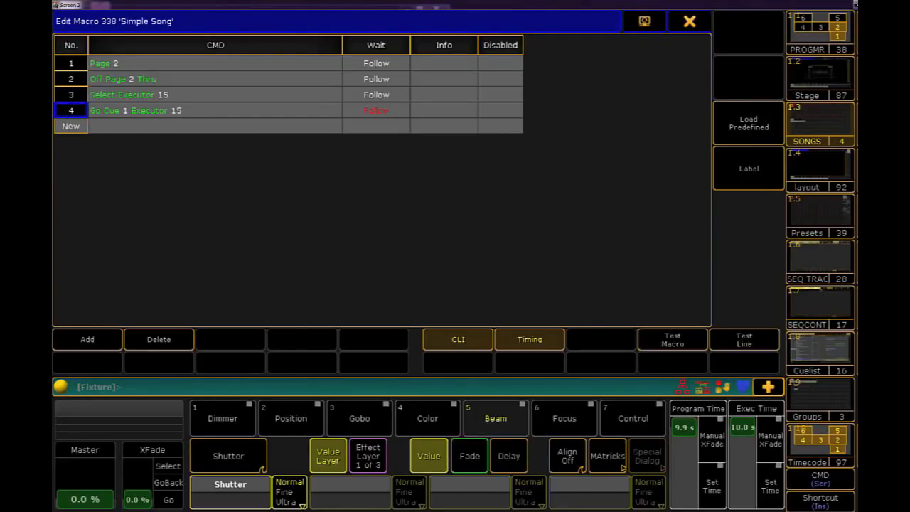
{"action": "left_click", "coordinate": [688, 21]}
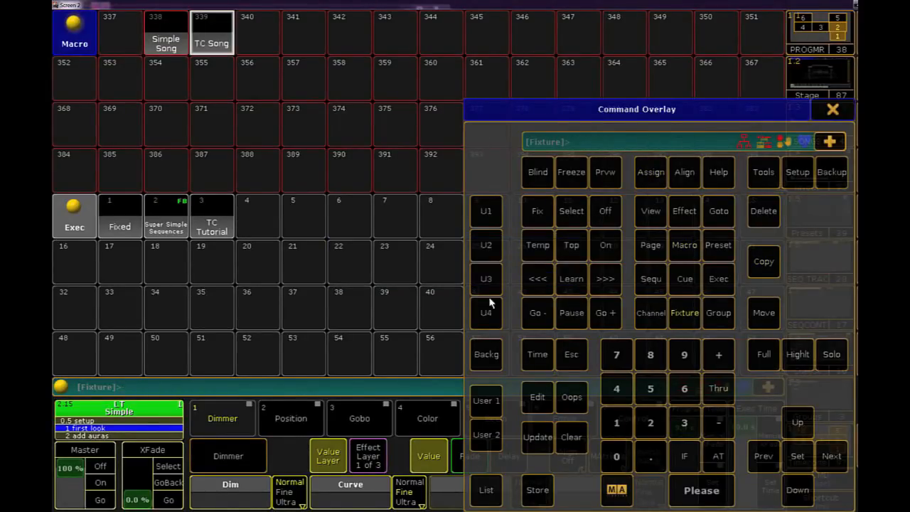
Step: Edit macro 339 'TC Song' so its first line reads 'Page 3' and close the editor
{"action": "double_click", "coordinate": [212, 31]}
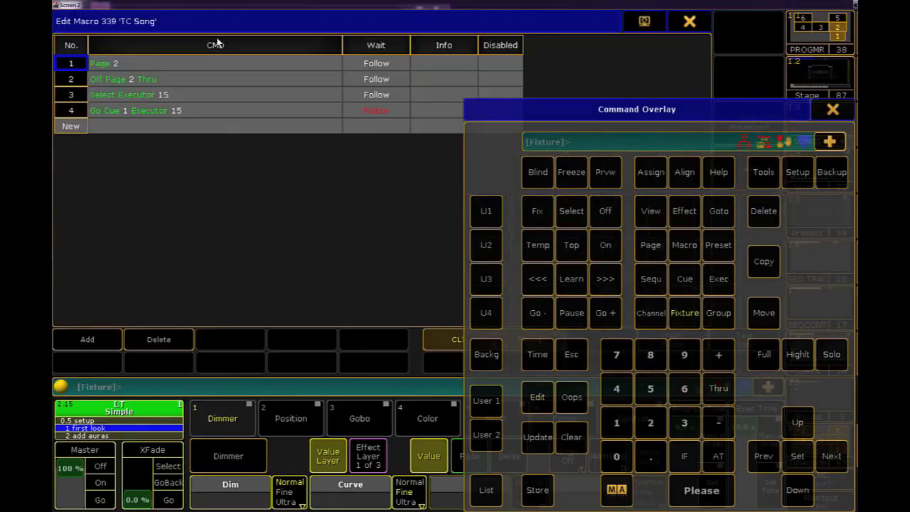
{"action": "mouse_move", "coordinate": [208, 68]}
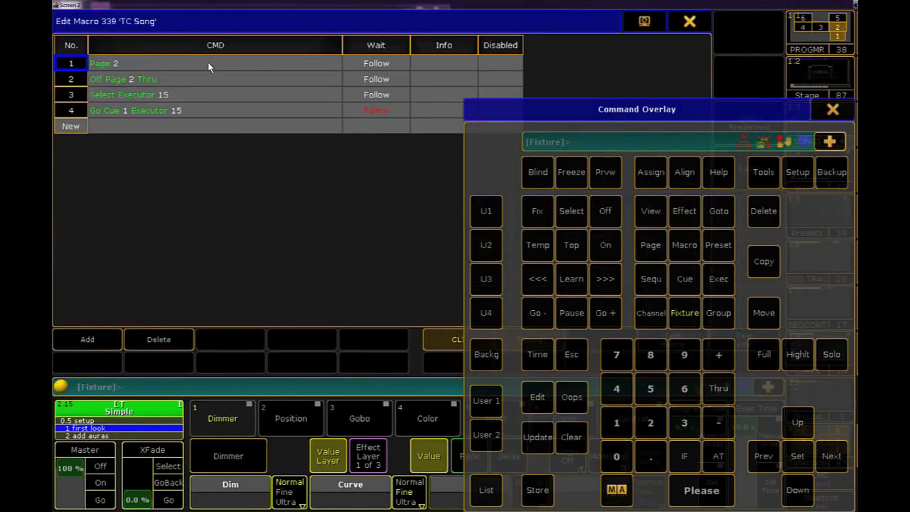
{"action": "left_click", "coordinate": [650, 245]}
{"action": "type", "text": "3"}
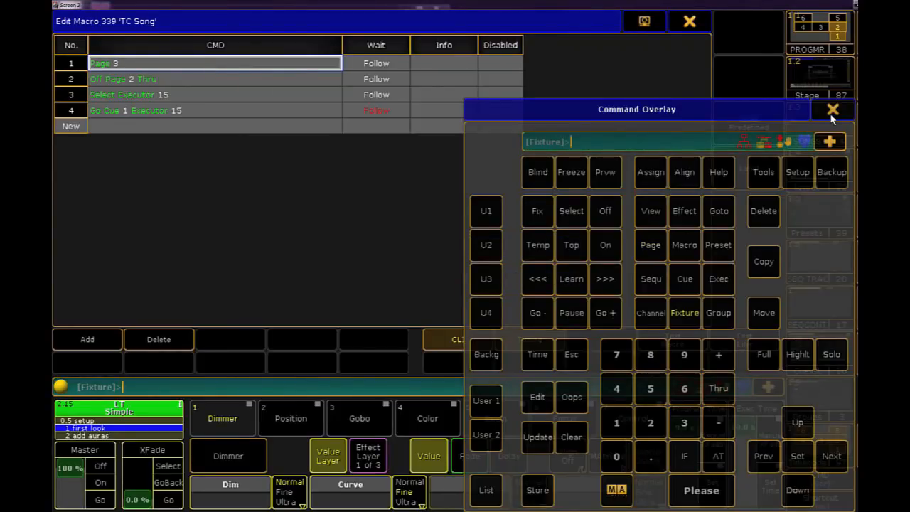
{"action": "left_click", "coordinate": [834, 109]}
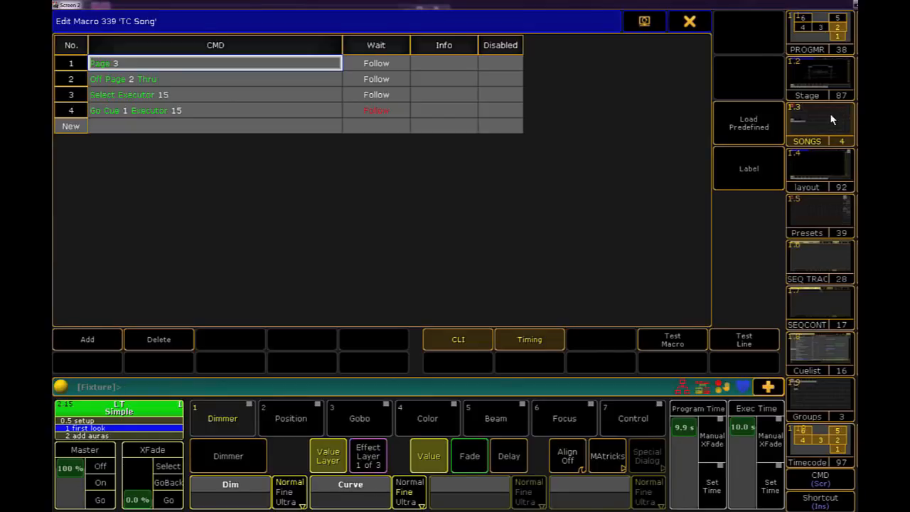
{"action": "left_click", "coordinate": [689, 21]}
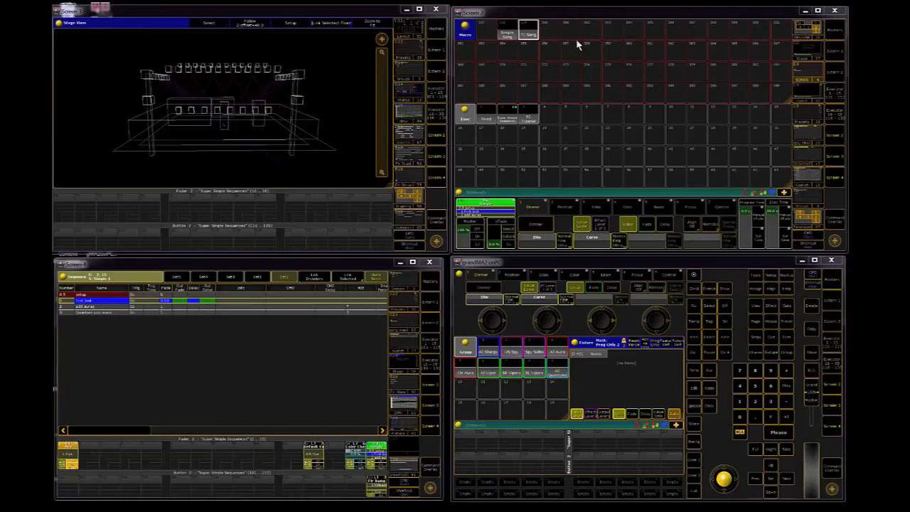
Step: Reopen macro 338 'Simple Song' to review its four command lines
{"action": "left_click", "coordinate": [530, 34]}
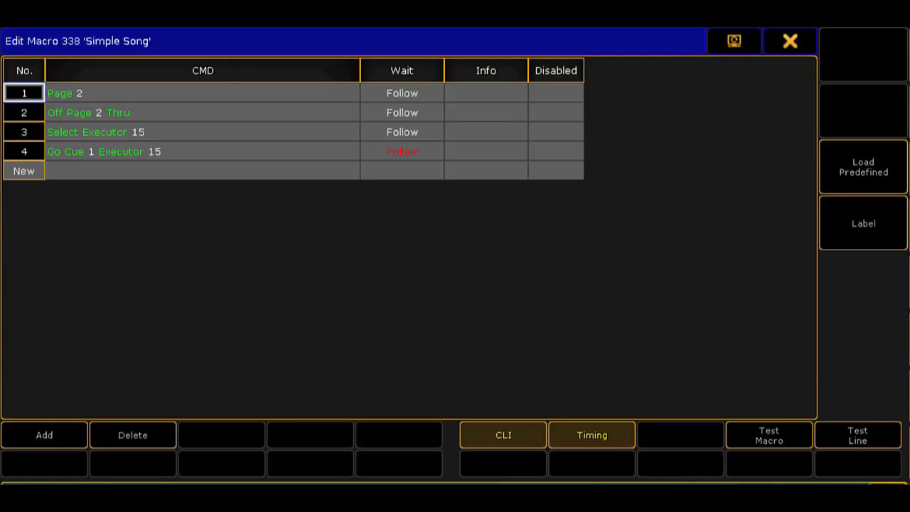
Step: Close the Edit Macro window
{"action": "left_click", "coordinate": [789, 40]}
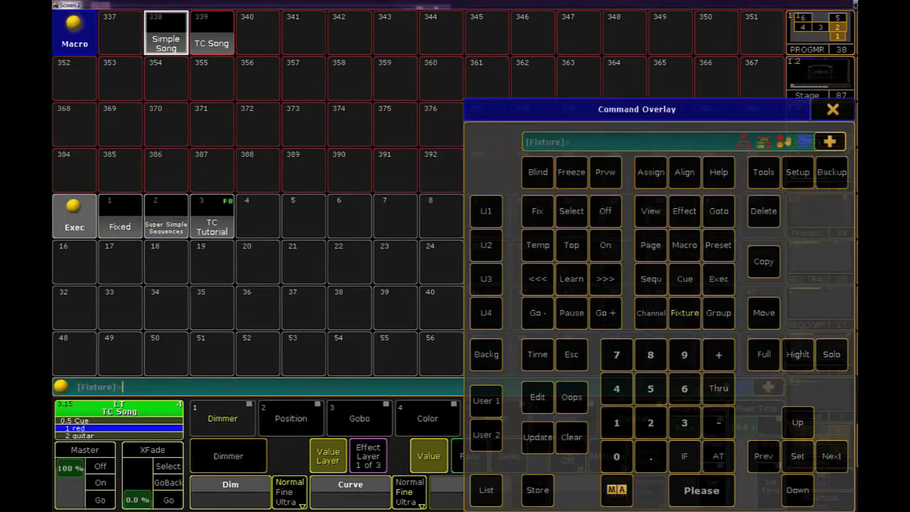
Step: Move Simple Song to macro slot 355 and TC Song into slot 338
{"action": "left_click", "coordinate": [764, 313]}
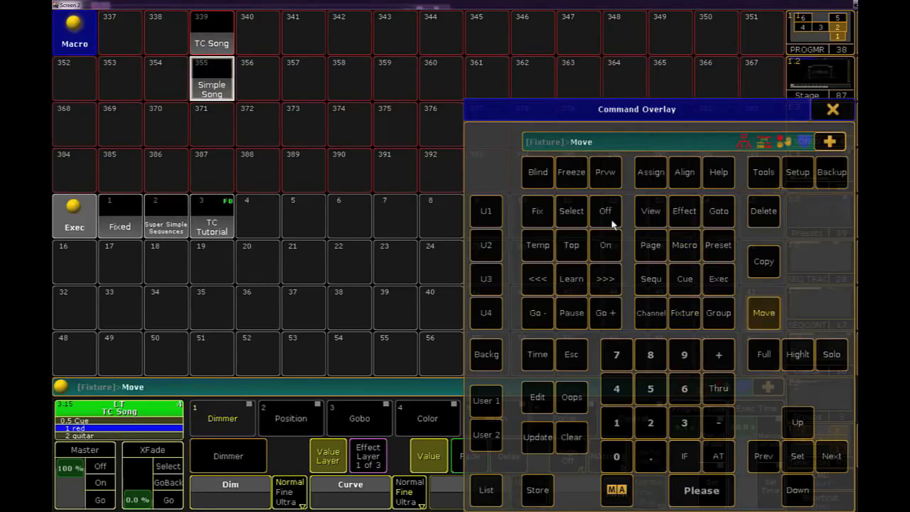
{"action": "left_click", "coordinate": [764, 313]}
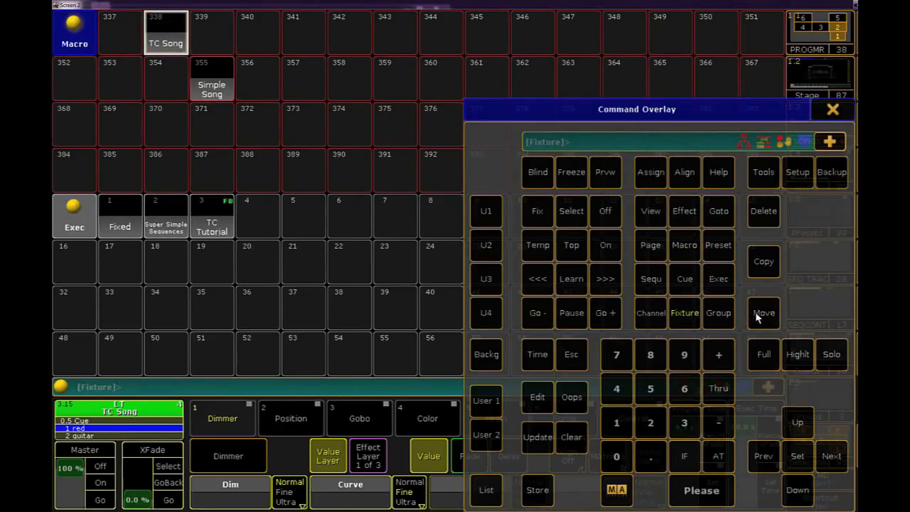